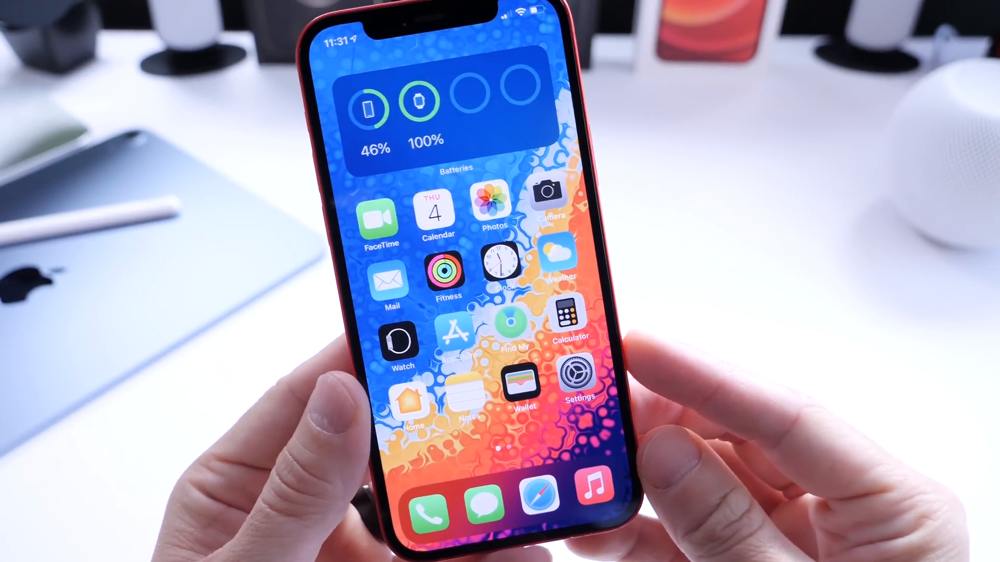
Step: Launch the Settings app from the home screen
click(578, 380)
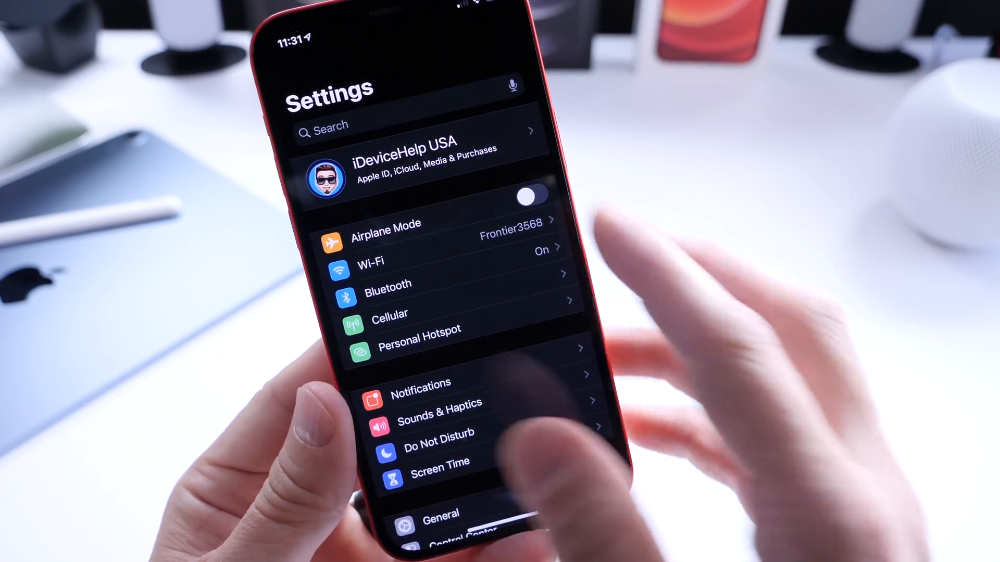
Step: Go into the Apple ID page and its iCloud section to review account services
click(406, 169)
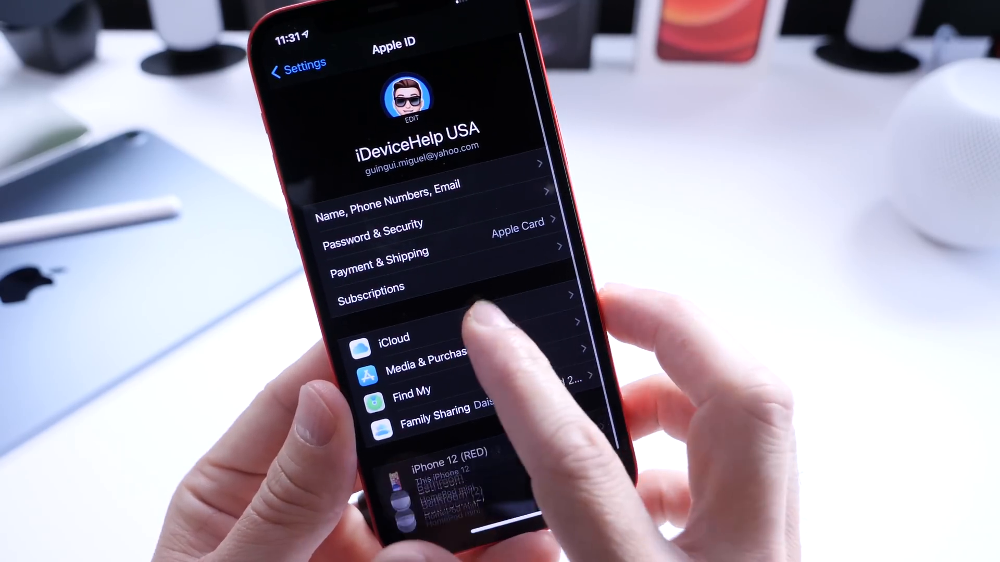
click(394, 338)
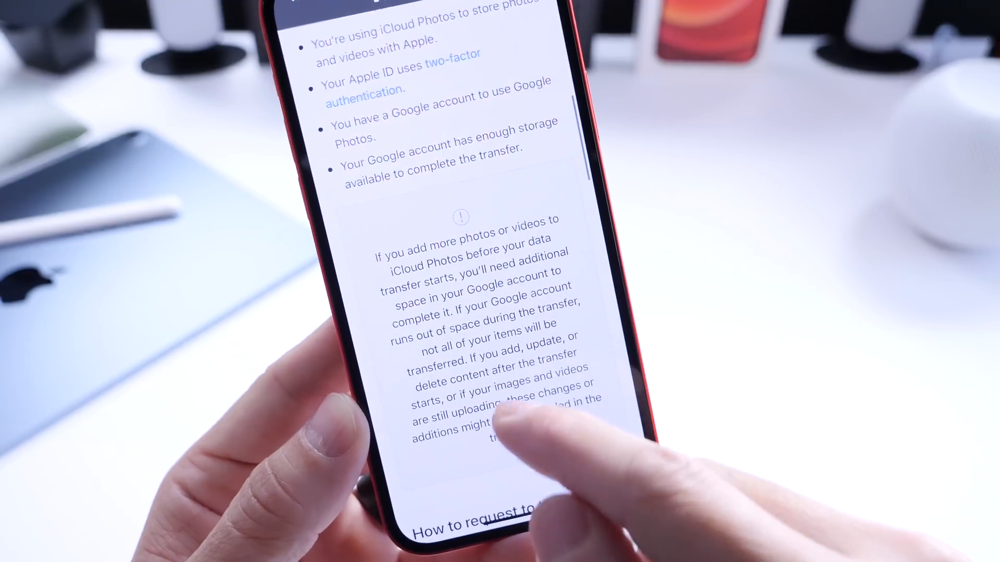
Step: Scroll through the Apple Support requirements for moving iCloud Photos to Google Photos
scroll(down, 3)
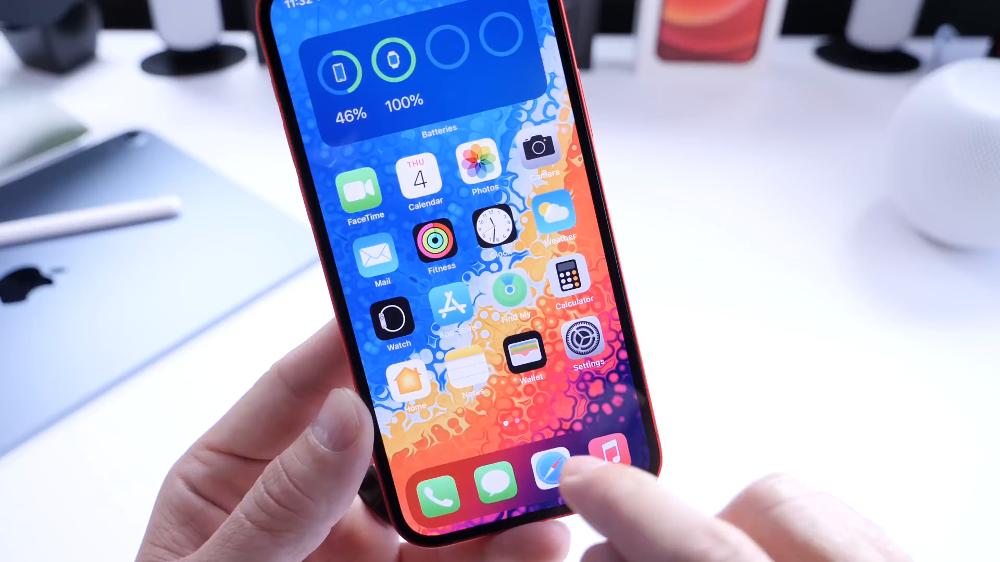
Step: Return to Safari and review what transfers, including the 20,000-photos-per-album limit
click(550, 478)
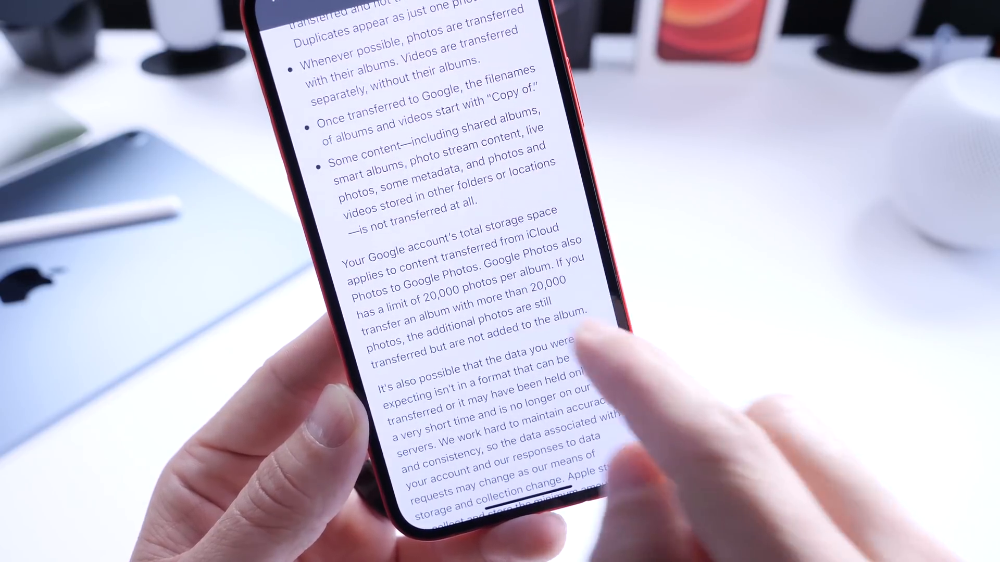
scroll(up, 3)
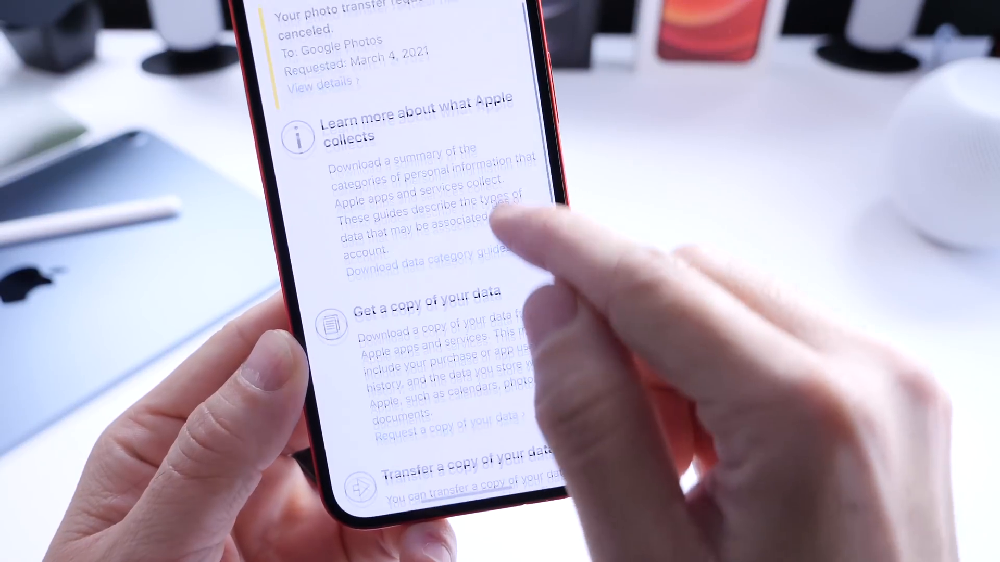
Step: Scroll to Transfer a copy of your data to request moving 3 photos (284KB) to Google Photos
scroll(down, 3)
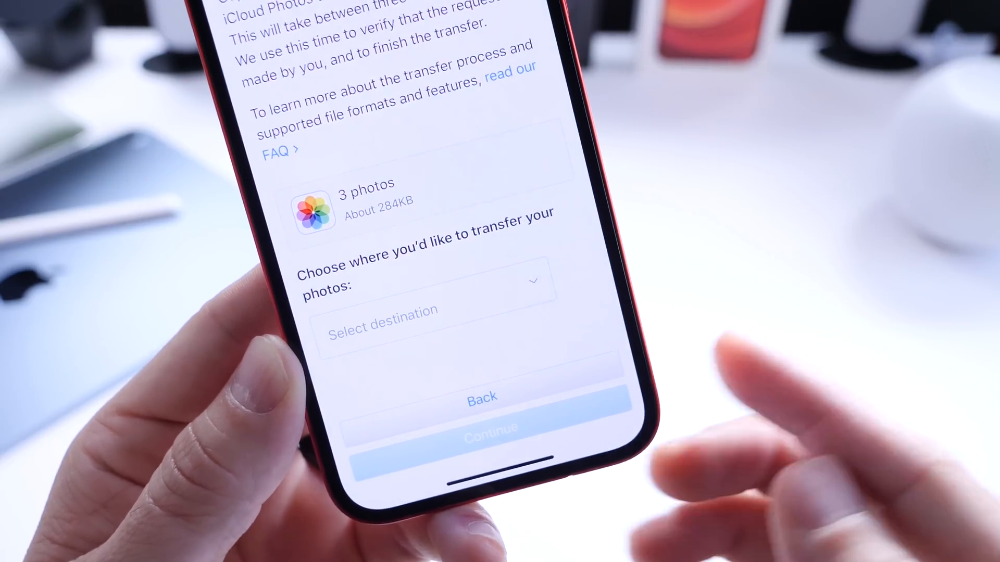
mouse_move(766, 414)
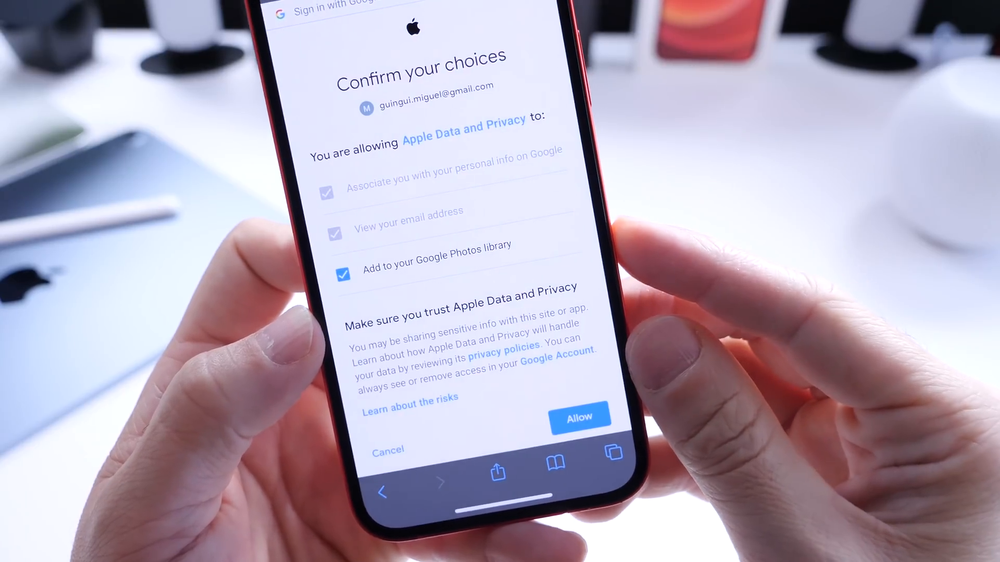
Step: Allow Apple Data and Privacy to add to the Google Photos library
click(578, 418)
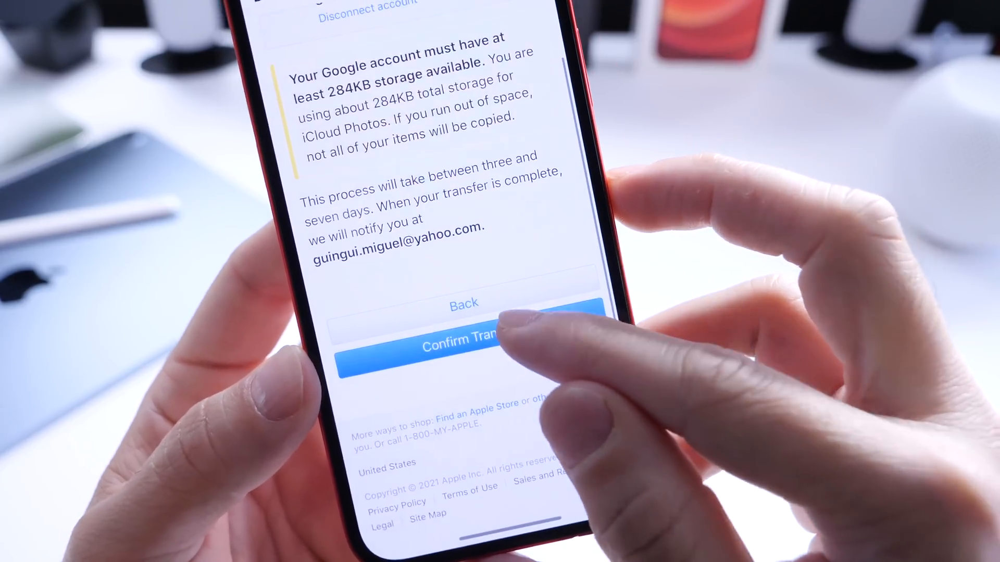
Step: Confirm the transfer so the iCloud Photos move to Google Photos starts processing
click(463, 346)
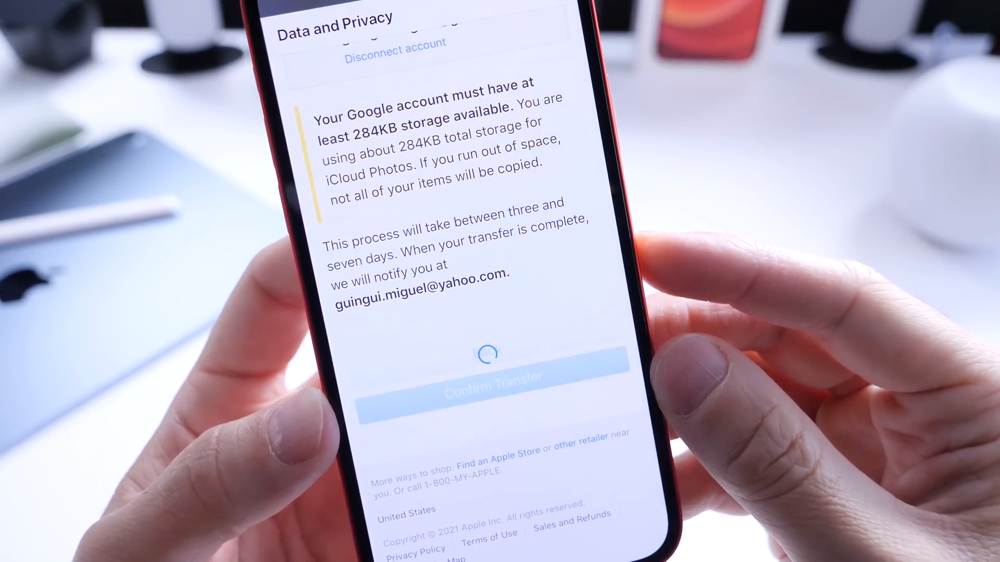